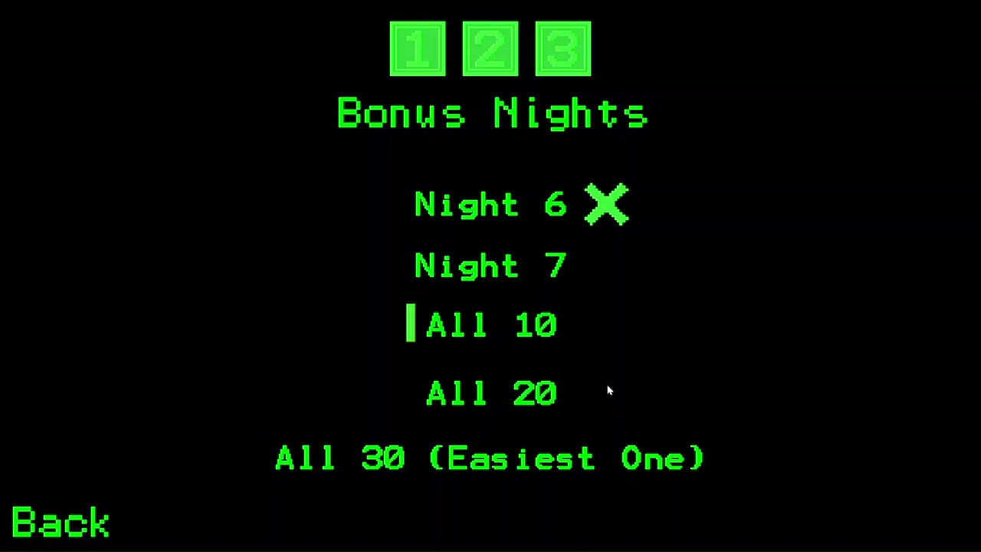
Start the All 10 bonus night and wait through the heart-rate tip loading screen.
click(491, 323)
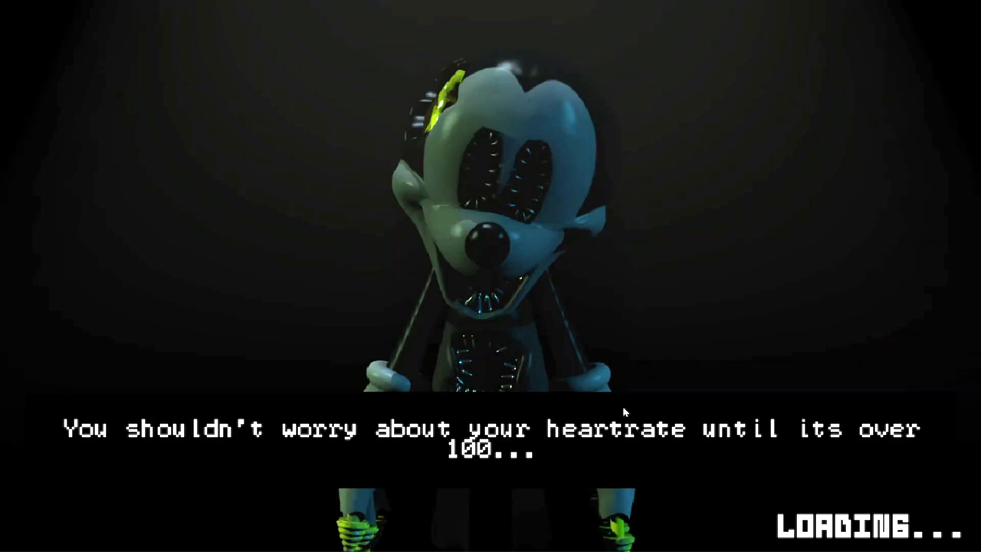
mouse_move(564, 6)
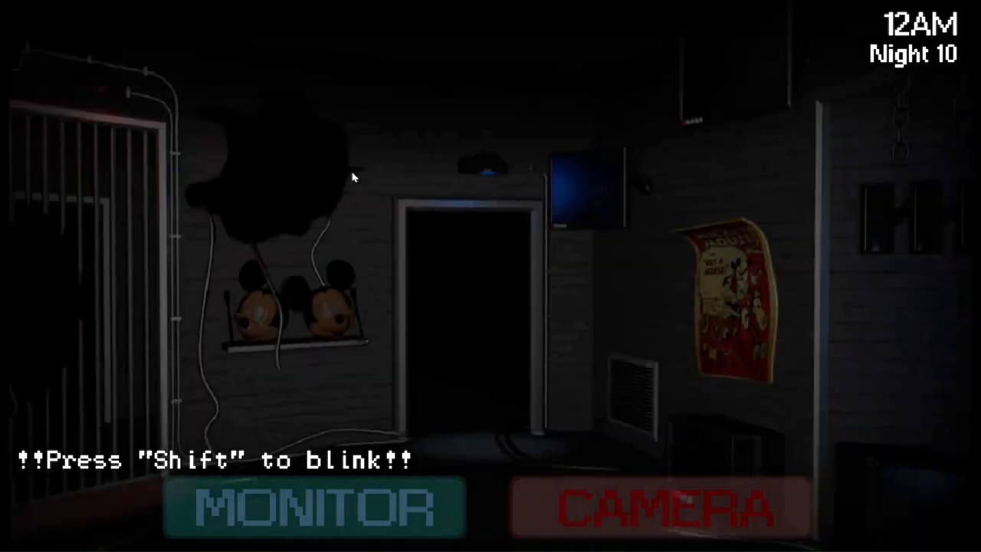
Blink, toggle the camera feed while the animatronic is in the office, then reopen the camera map.
key(shift)
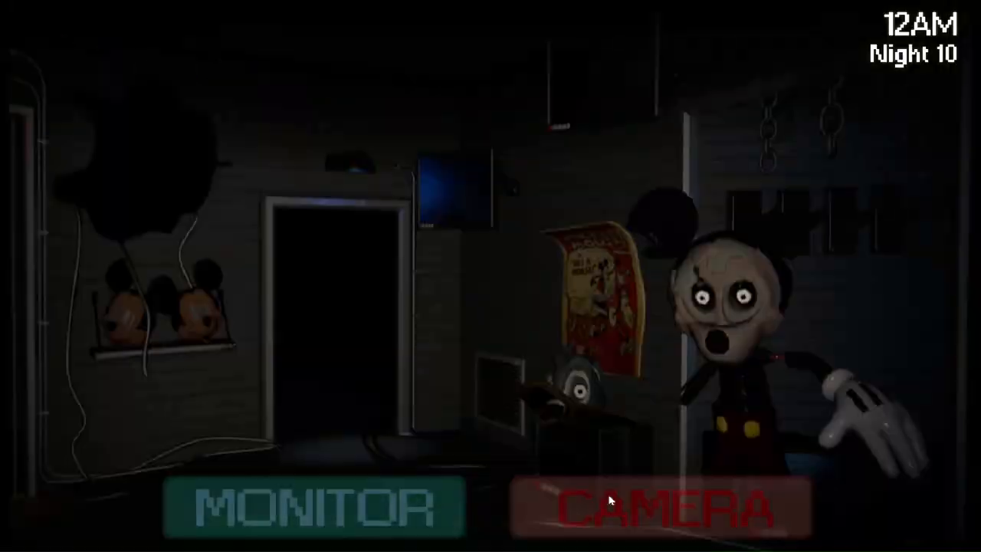
click(657, 507)
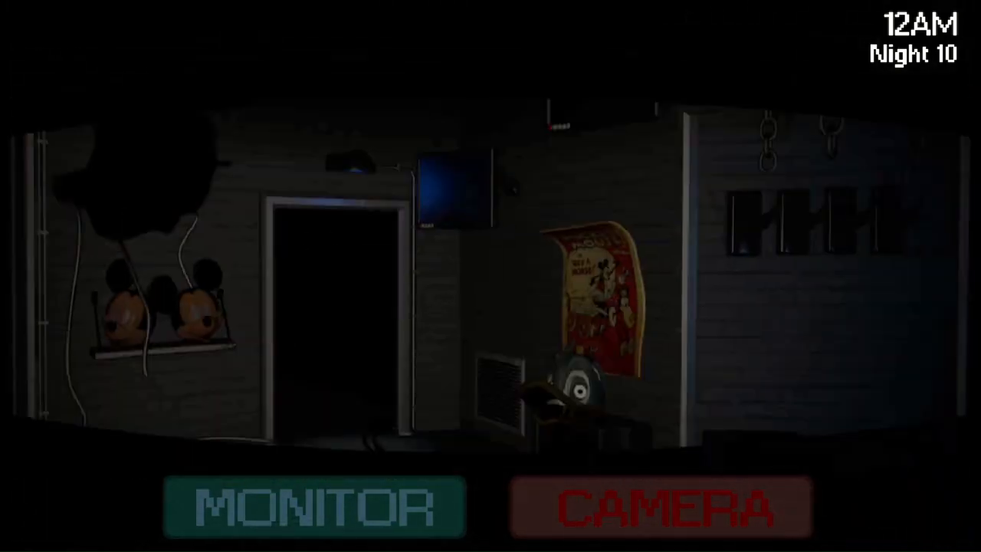
click(315, 507)
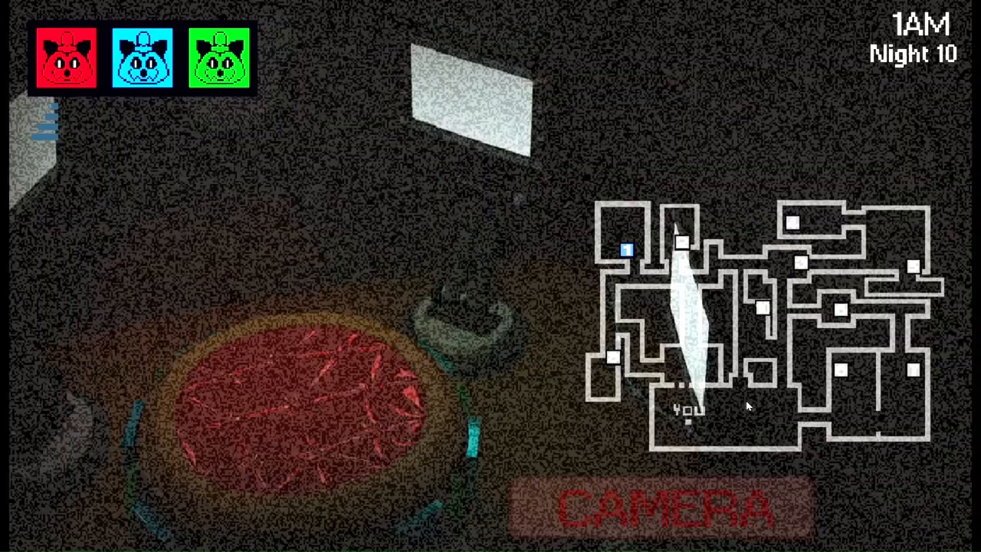
Close and reopen the cameras, then raise the handheld monitor with pills and lower it.
click(663, 509)
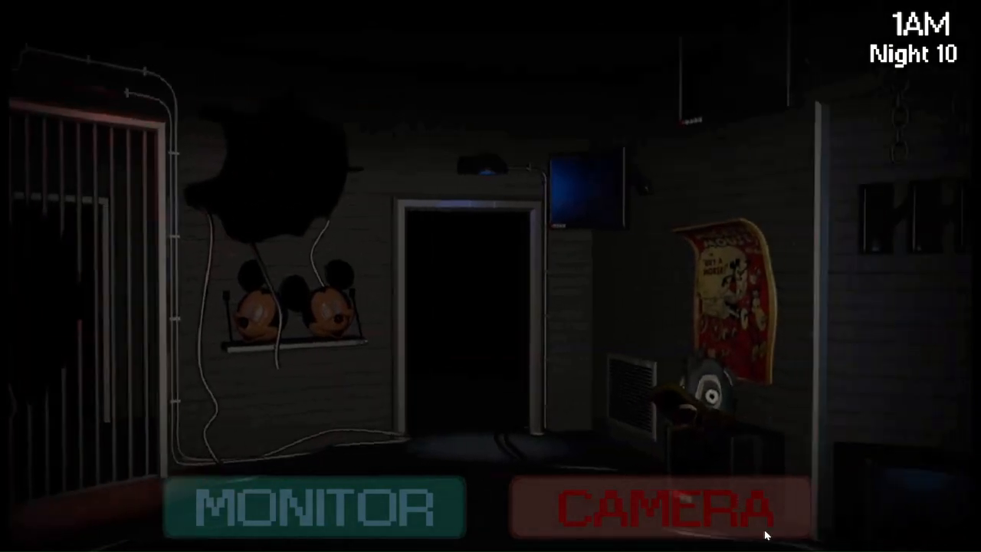
click(644, 509)
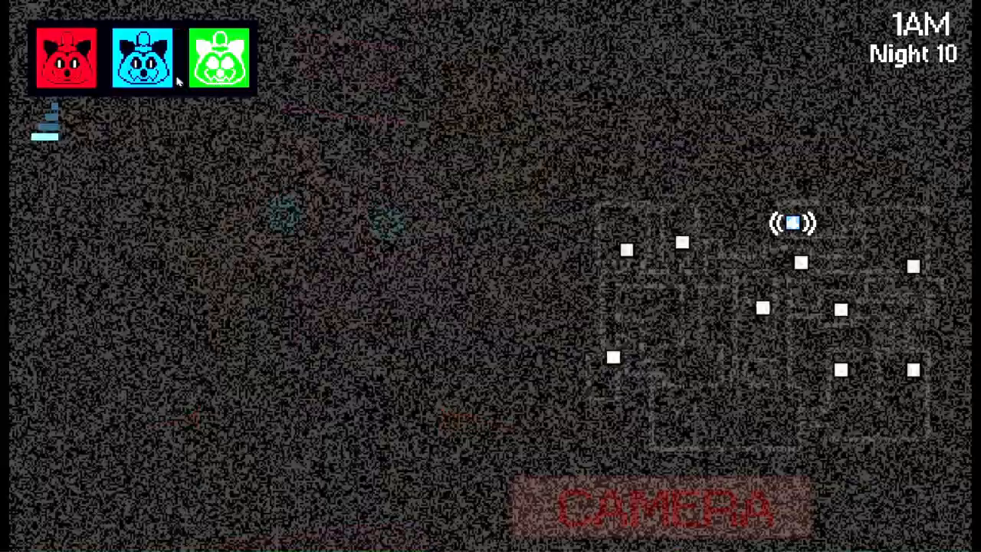
click(667, 508)
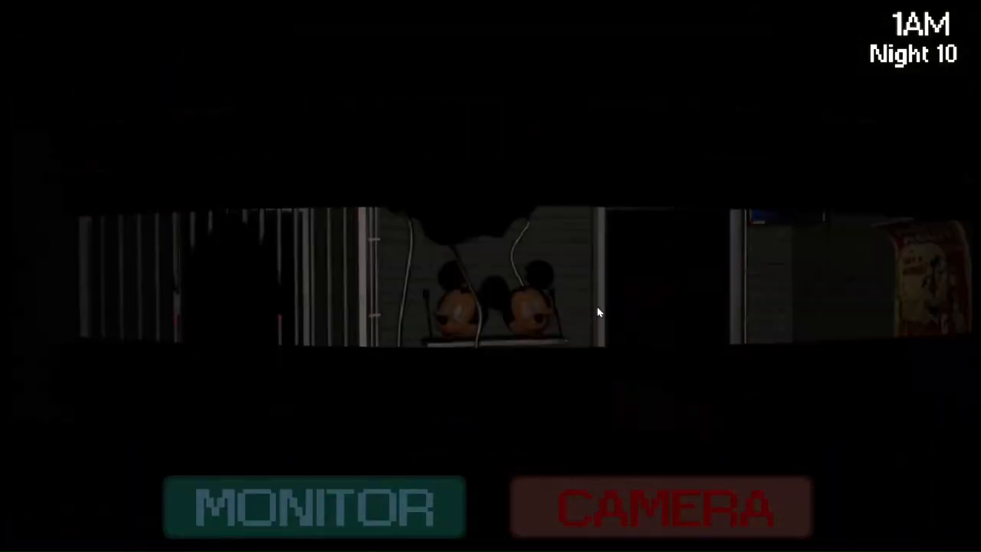
click(661, 508)
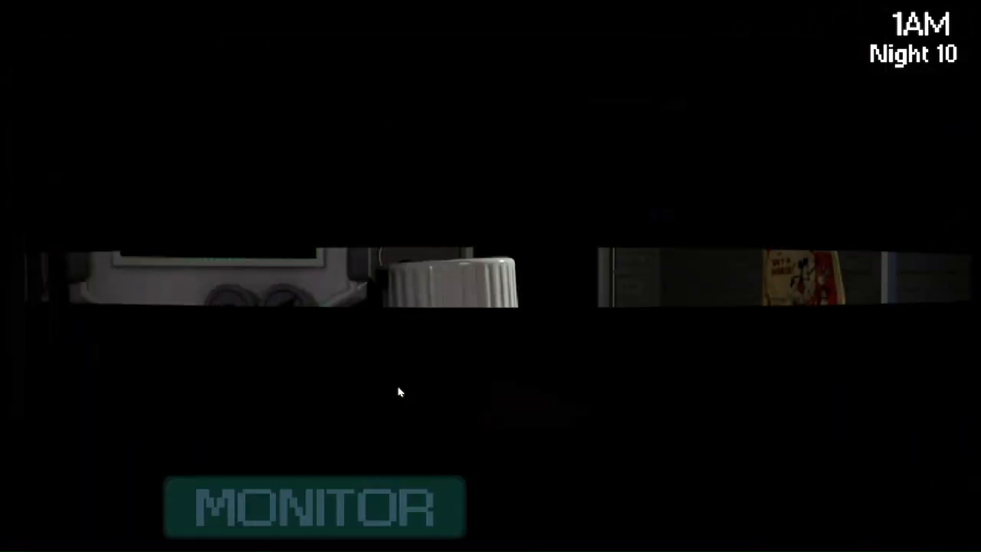
click(315, 508)
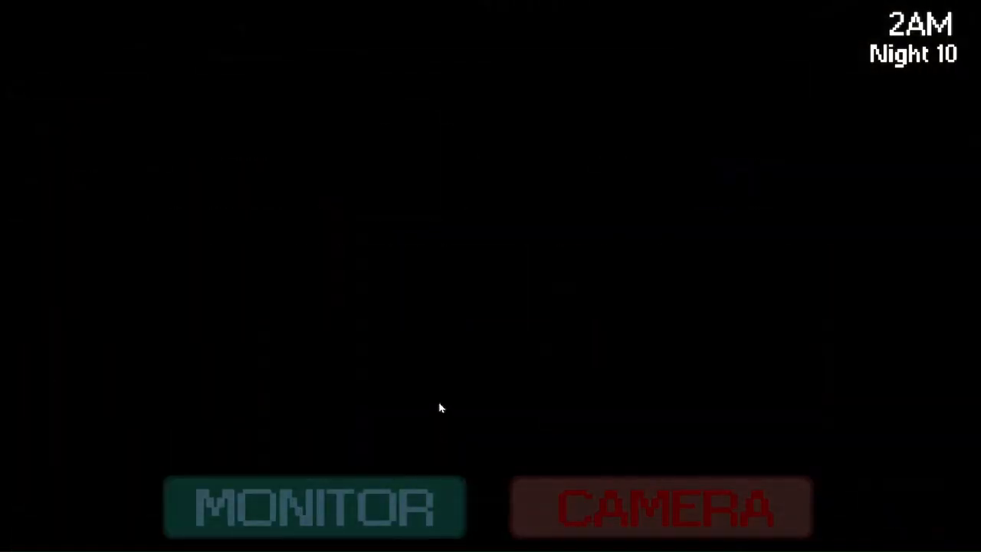
Raise the handheld monitor and pill bottle, then lower it again.
click(661, 507)
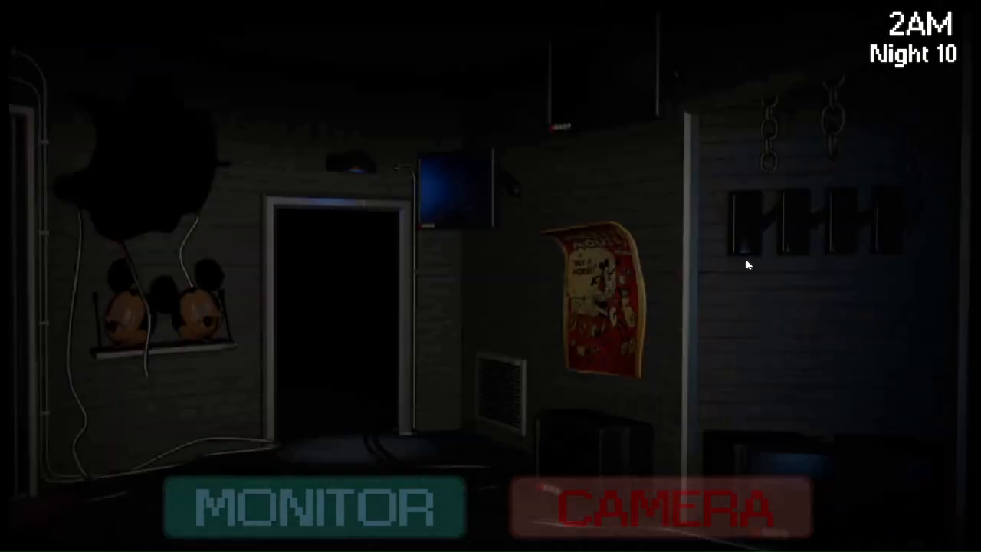
click(313, 508)
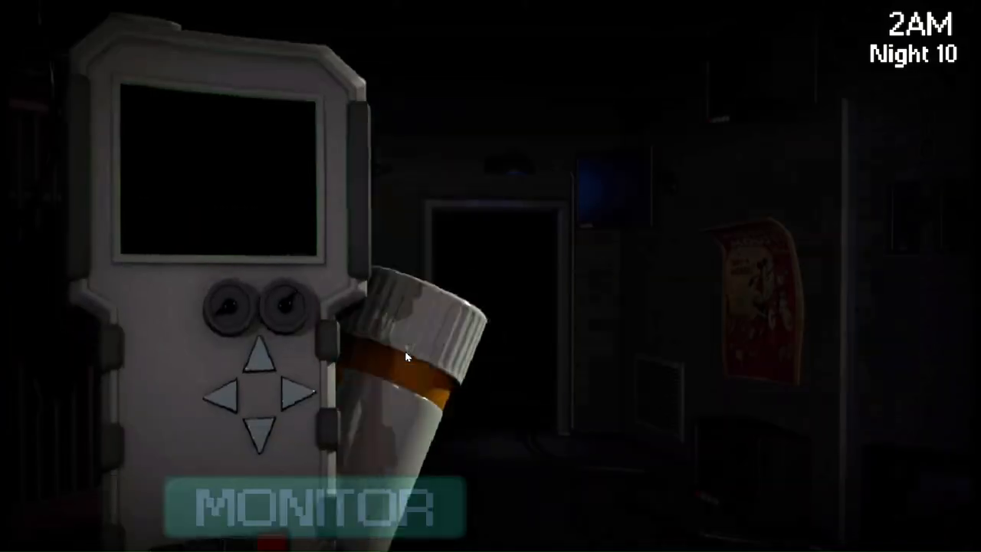
click(307, 506)
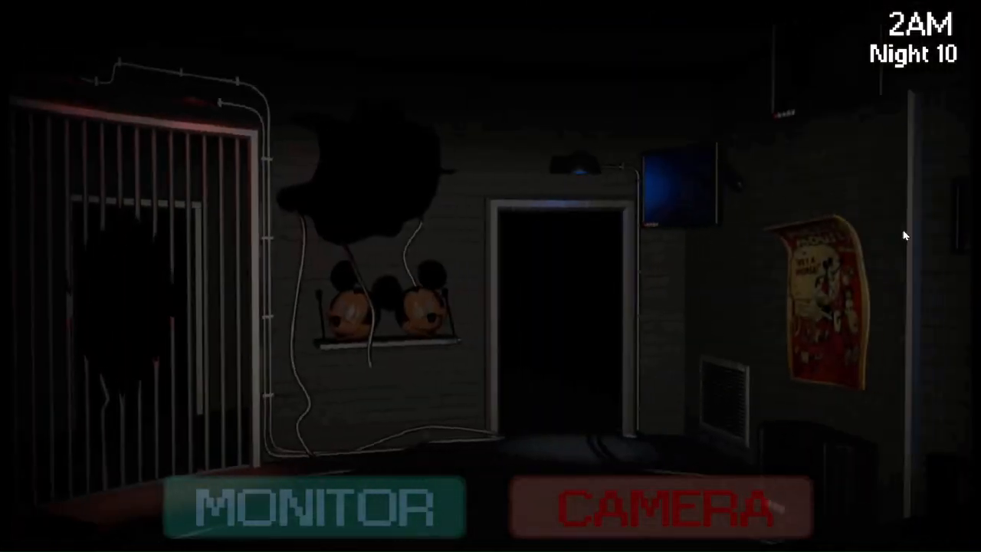
Open the camera map, switch to a different camera view, then close the feed.
click(655, 507)
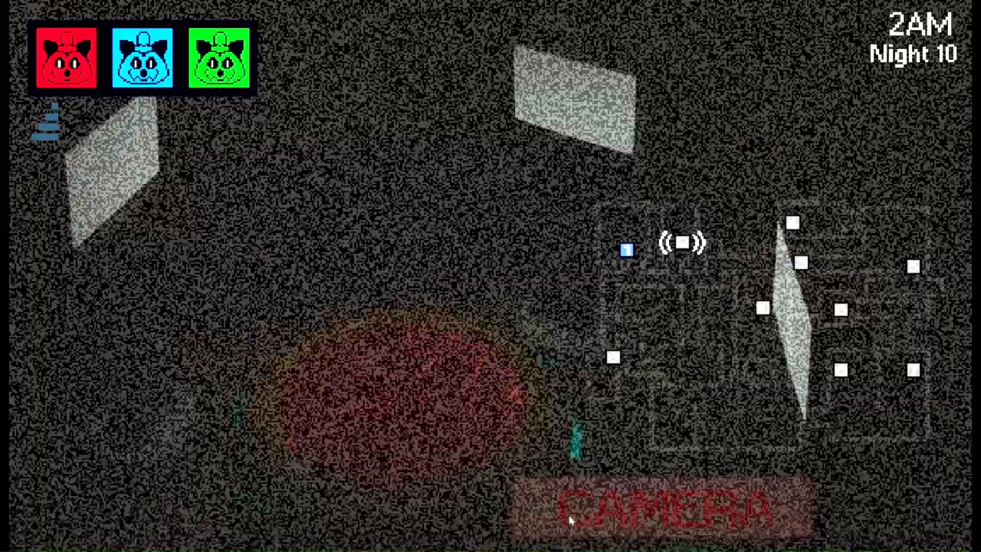
click(571, 517)
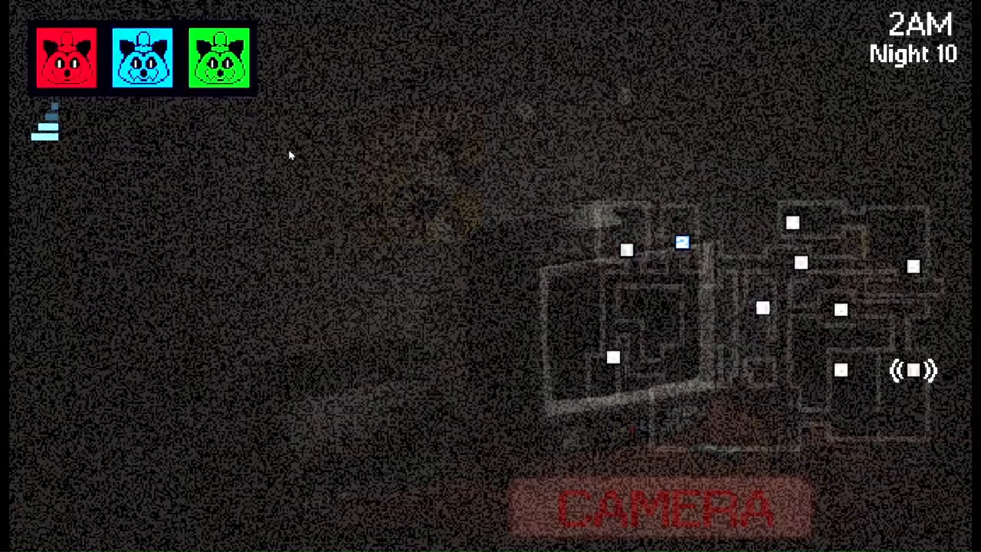
click(667, 506)
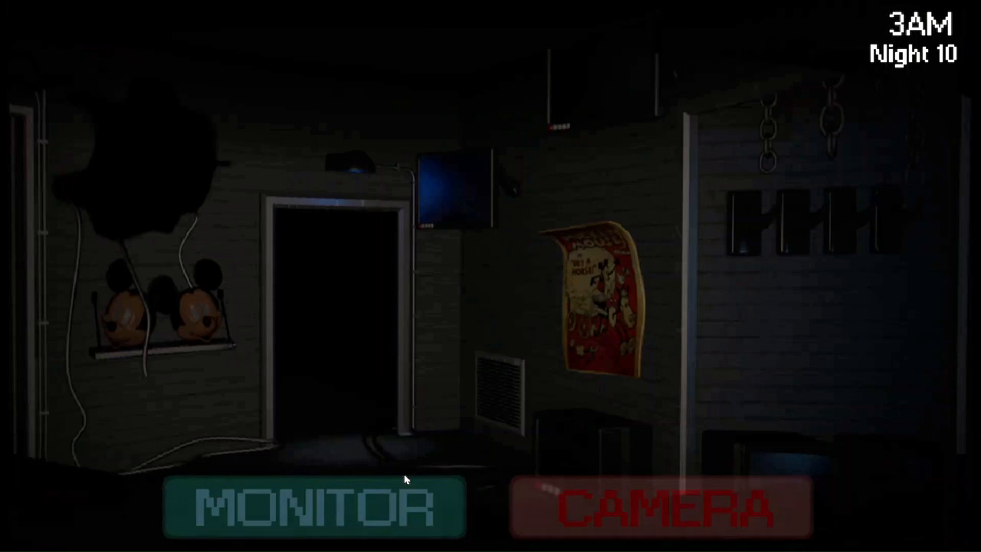
Look down at the warning-light panel, then look back up into the office.
click(661, 507)
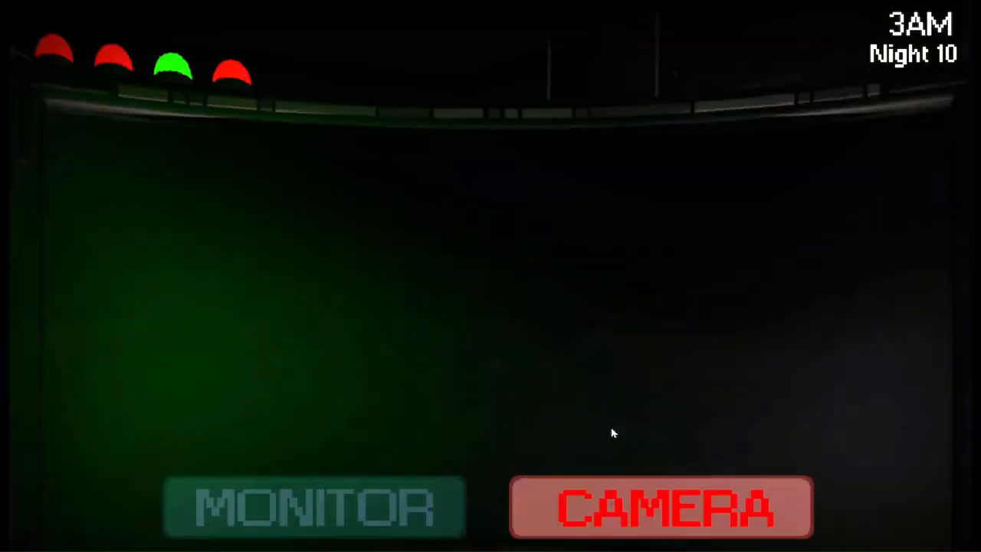
click(661, 508)
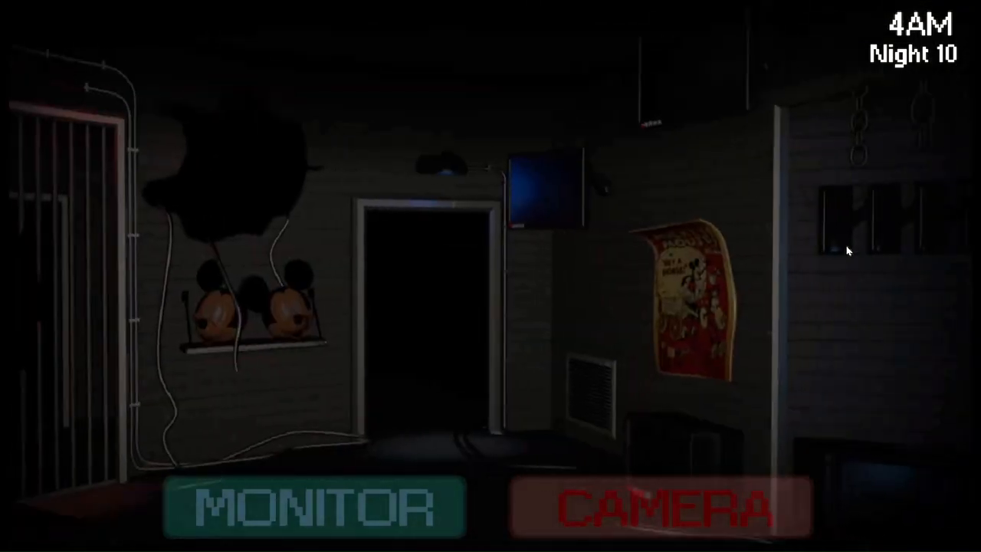
Check the warning-light panel, watch the cat animatronic on camera, close the feed, and blink.
click(311, 508)
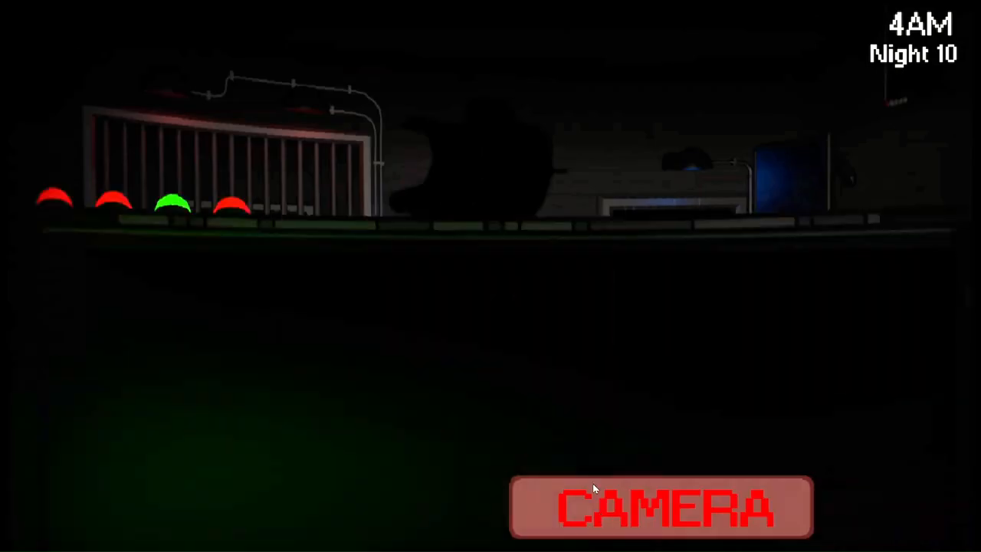
click(661, 507)
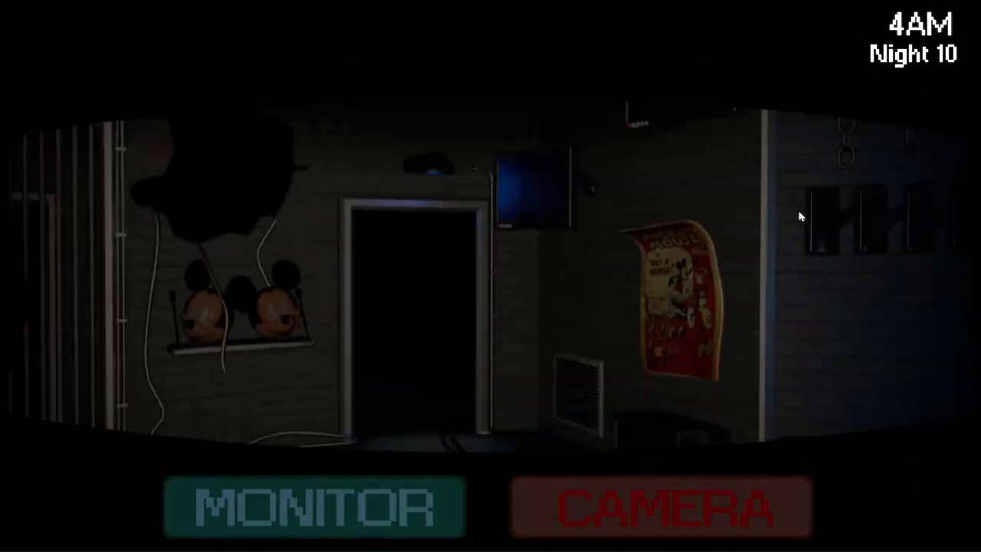
click(661, 508)
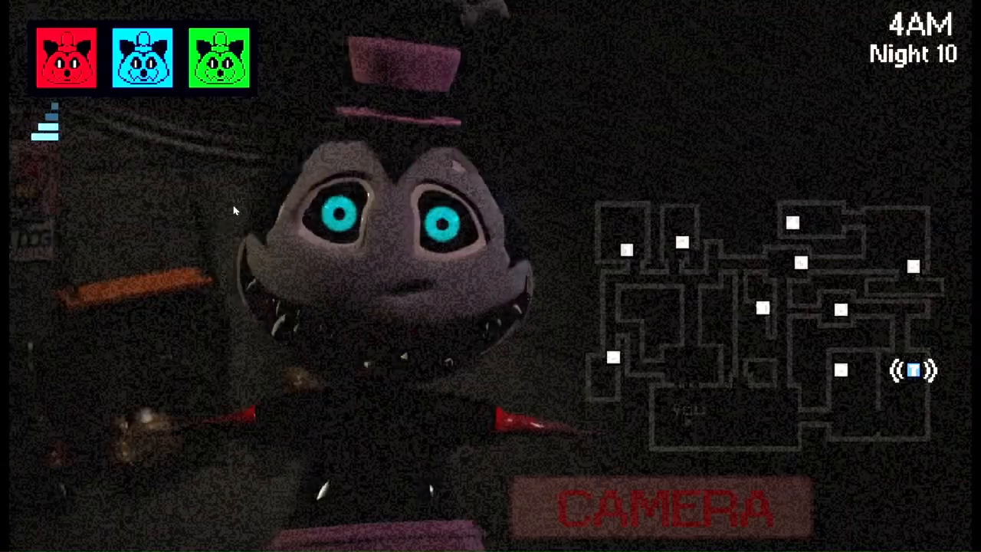
click(142, 60)
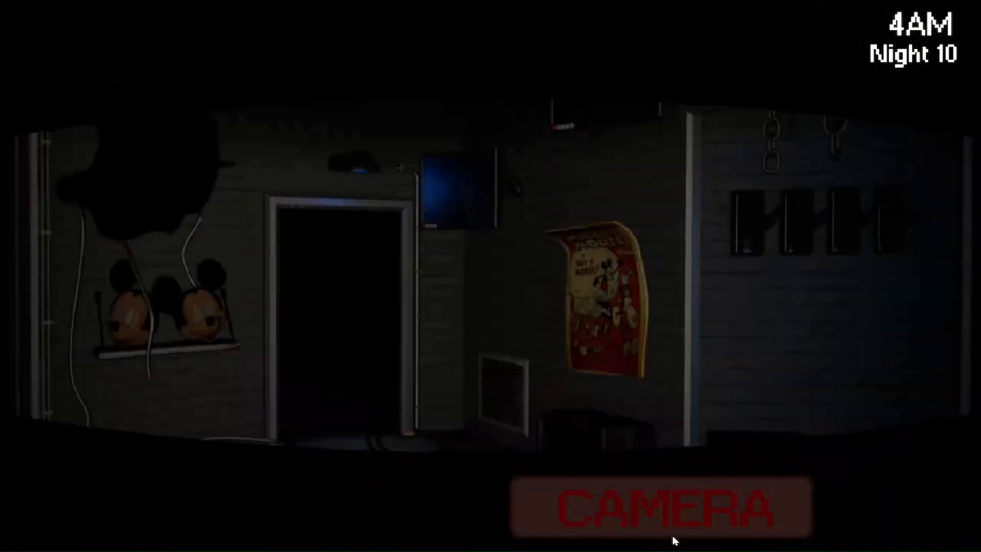
click(661, 507)
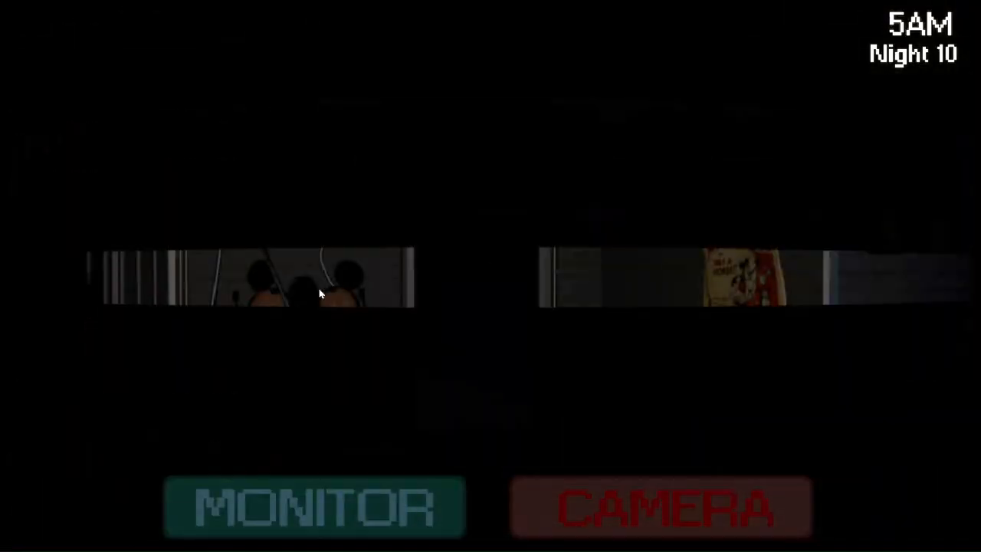
Look around the office, check the warning-light panel, then look back up until 6AM.
click(660, 507)
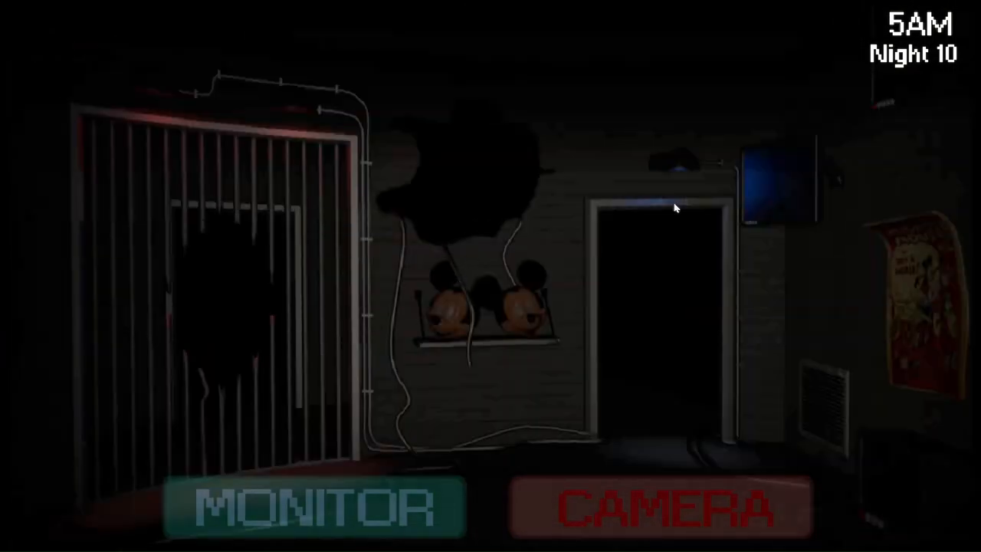
click(312, 508)
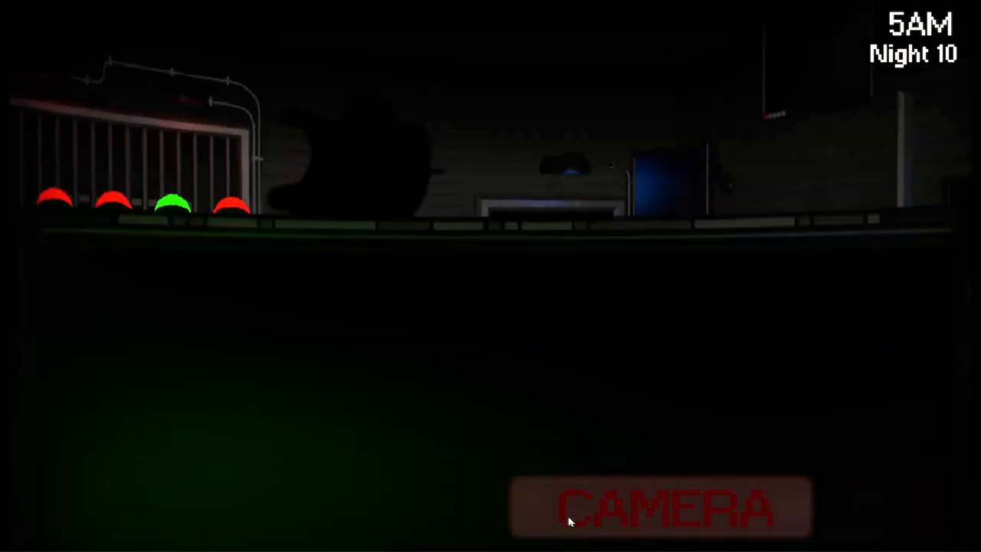
click(660, 508)
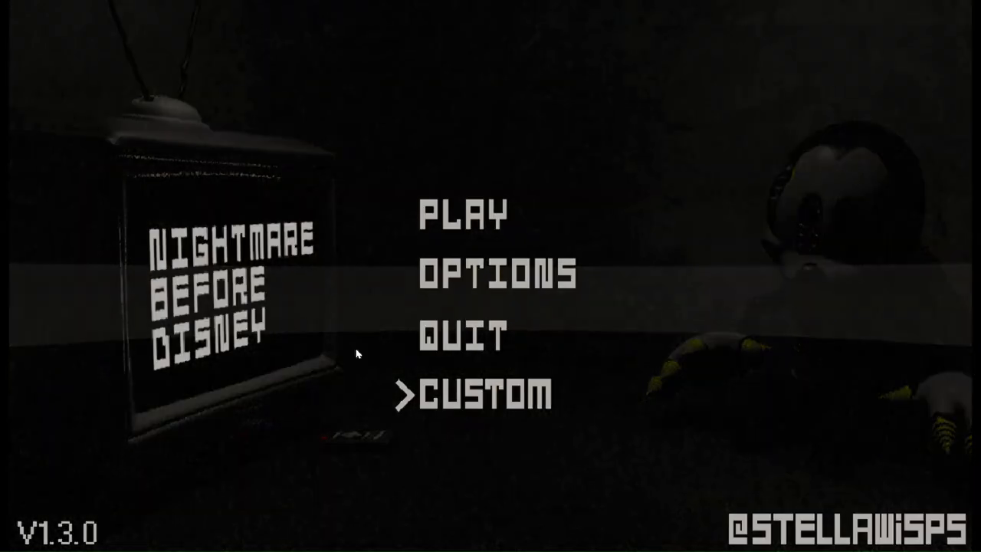
Open the Custom Night setup screen from the main menu, showing all seven characters at 5.
click(483, 395)
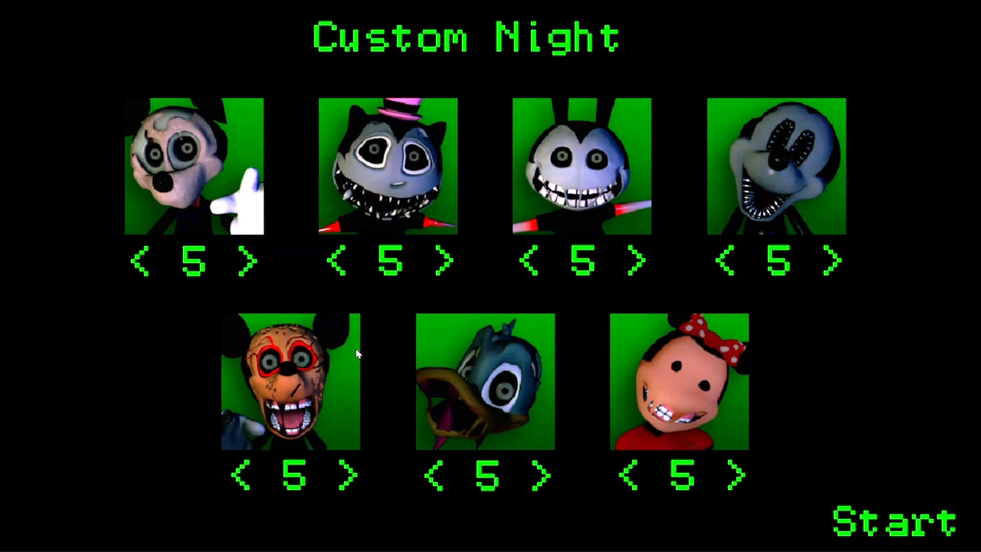
mouse_move(822, 151)
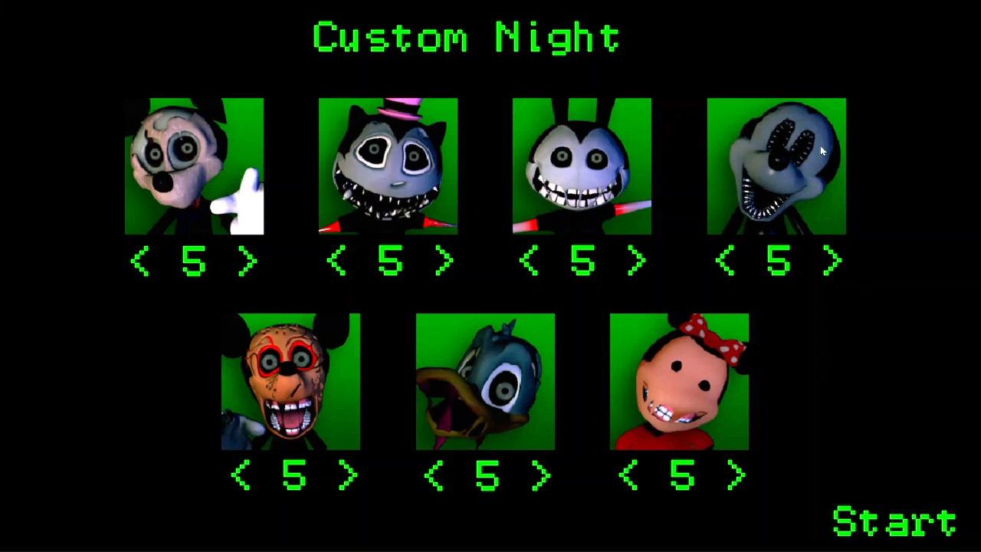